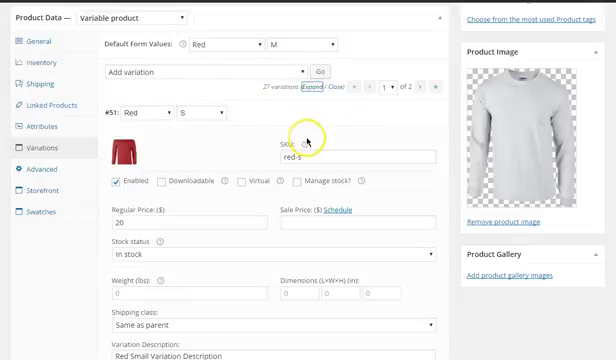
{"action": "mouse_move", "coordinate": [300, 181]}
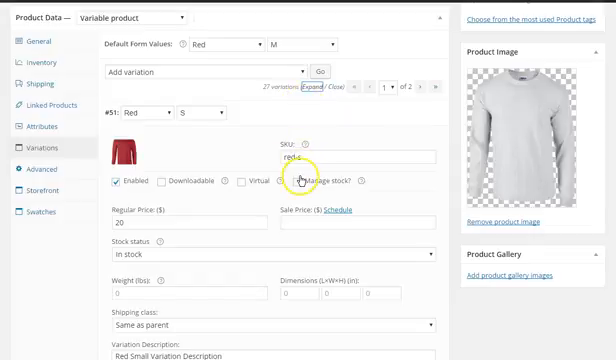
Toggle Manage stock on the Red S variation #51 until its Stock Qty and Backorders fields show.
{"action": "left_click", "coordinate": [298, 181]}
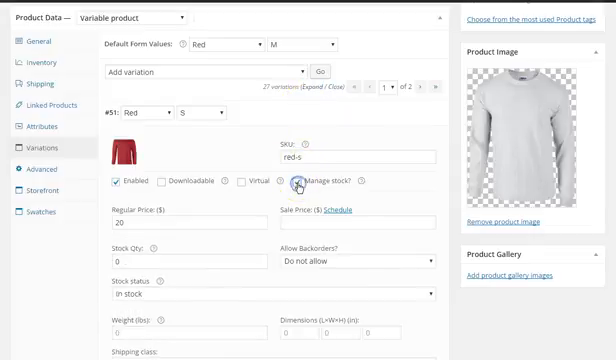
{"action": "left_click", "coordinate": [301, 182]}
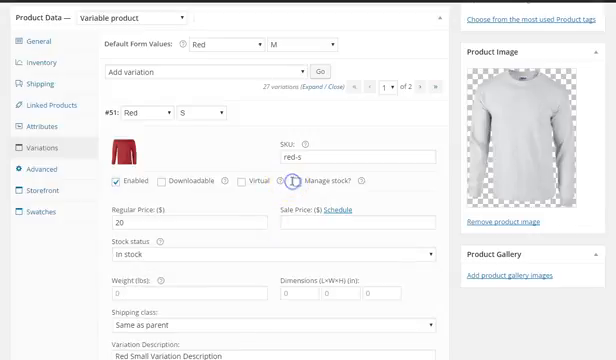
{"action": "left_click", "coordinate": [302, 181]}
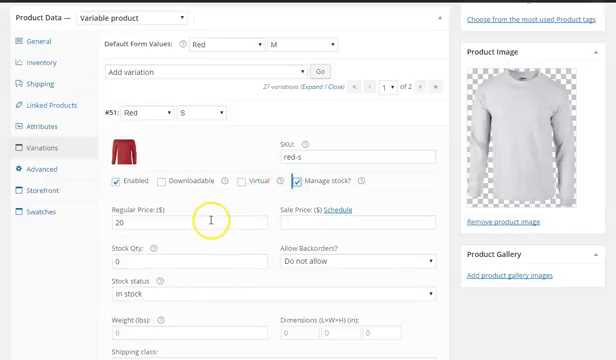
{"action": "mouse_move", "coordinate": [124, 258]}
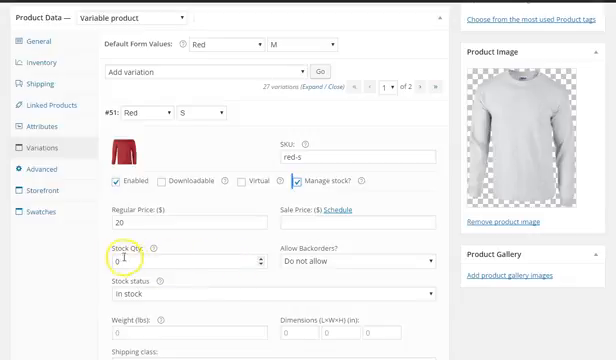
{"action": "mouse_move", "coordinate": [310, 266]}
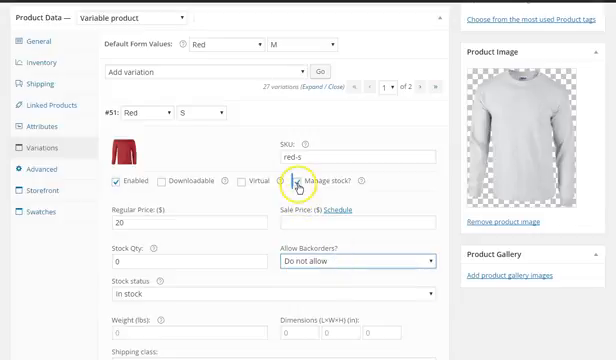
{"action": "left_click", "coordinate": [299, 182]}
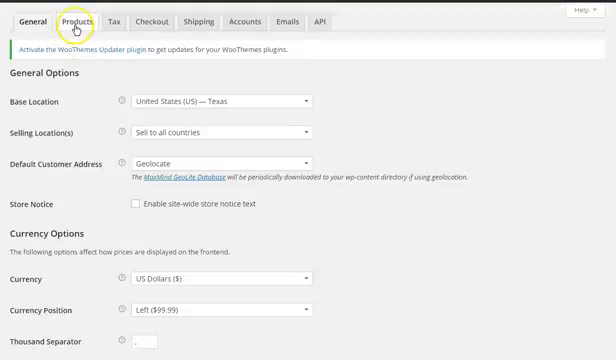
Enable store-wide stock management in WooCommerce Products inventory settings, then return to the tee-shirt product.
{"action": "left_click", "coordinate": [79, 21]}
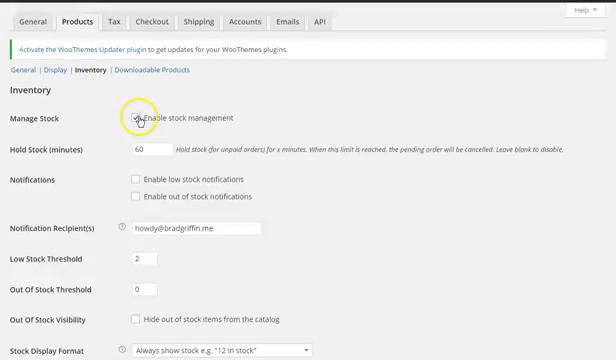
{"action": "left_click", "coordinate": [133, 118]}
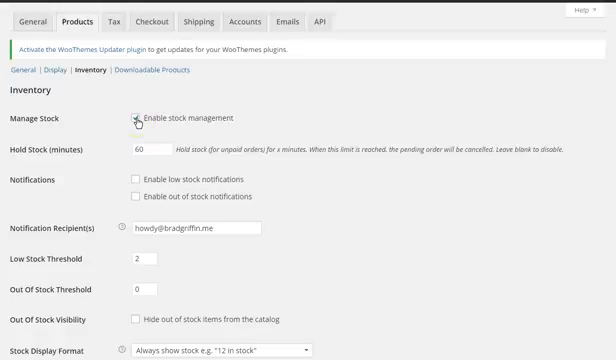
{"action": "left_click", "coordinate": [133, 117]}
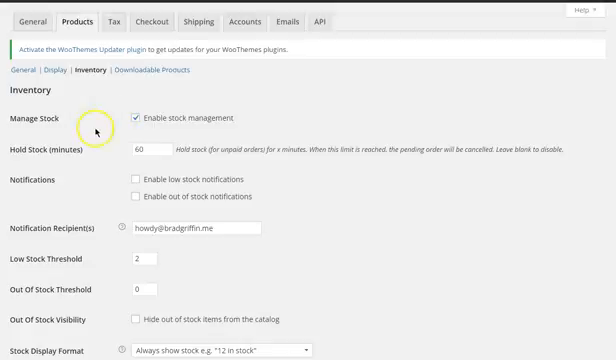
{"action": "left_click", "coordinate": [85, 19]}
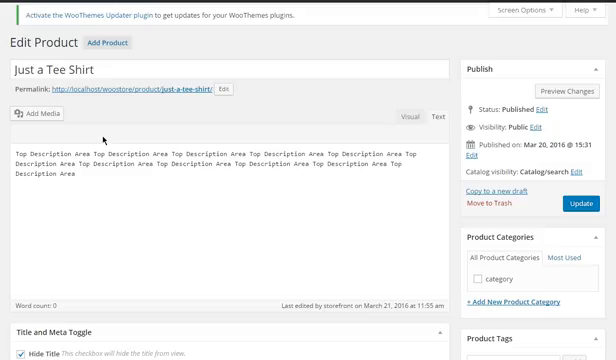
Show the Just a Tee Shirt variations list and expand them to reveal Red S details.
{"action": "scroll", "scroll_direction": "down", "scroll_amount": 3}
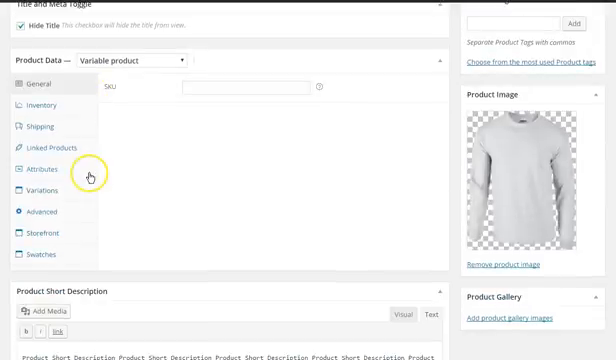
{"action": "left_click", "coordinate": [40, 190]}
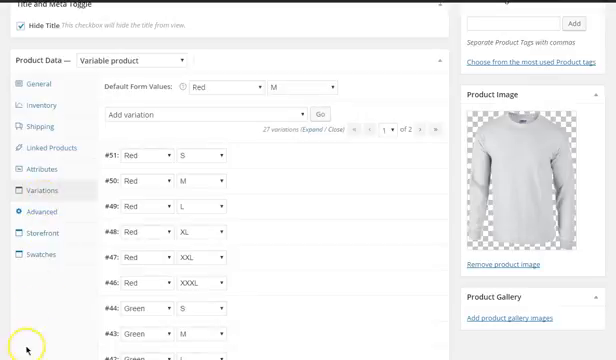
{"action": "mouse_move", "coordinate": [300, 148]}
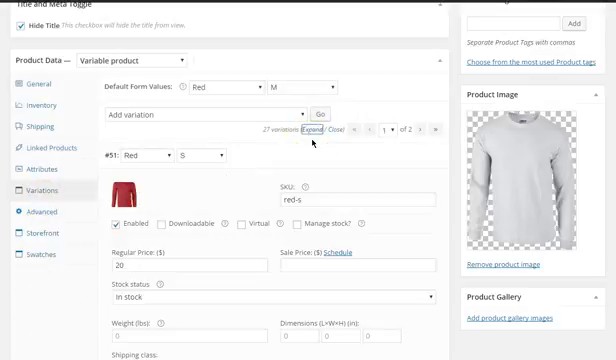
{"action": "left_click", "coordinate": [301, 224]}
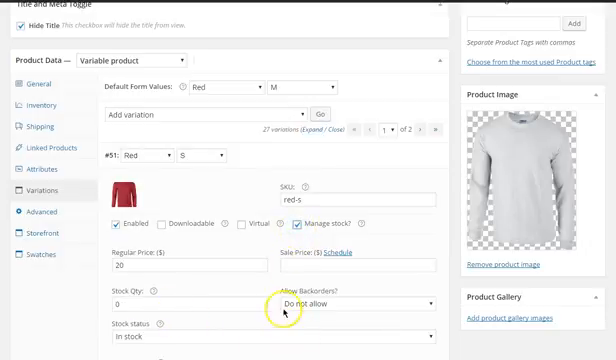
Scroll past Red S's Stock Qty and Backorders fields to the Red M variation.
{"action": "scroll", "scroll_direction": "down", "scroll_amount": 3}
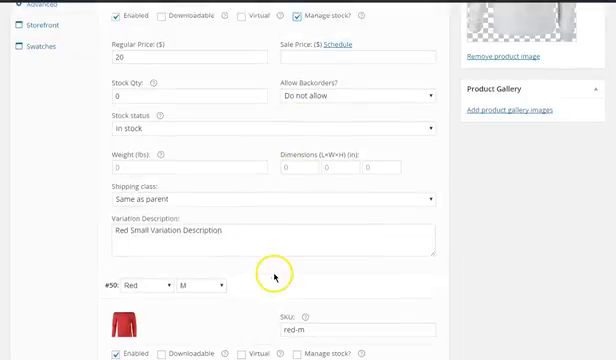
{"action": "mouse_move", "coordinate": [211, 97]}
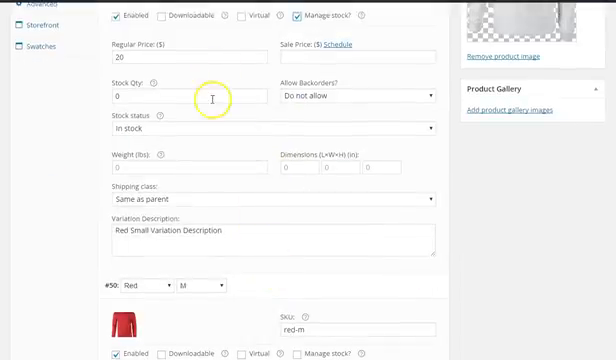
{"action": "scroll", "scroll_direction": "down", "scroll_amount": 3}
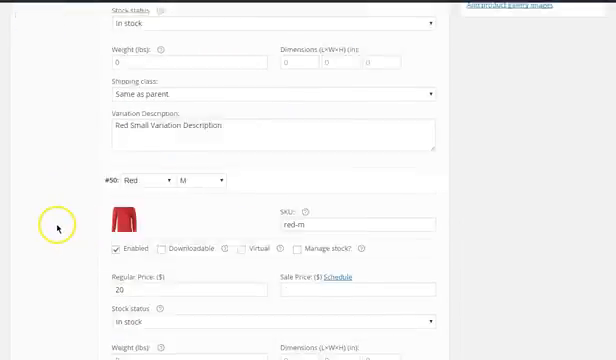
{"action": "scroll", "scroll_direction": "down", "scroll_amount": 3}
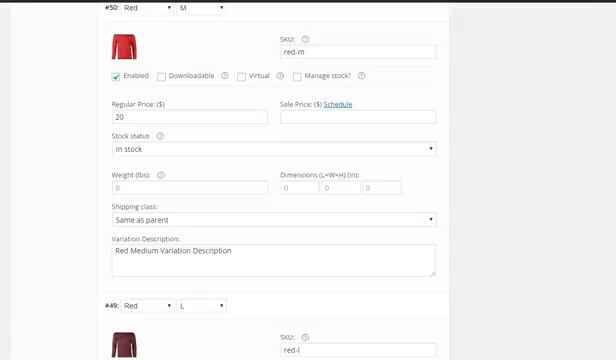